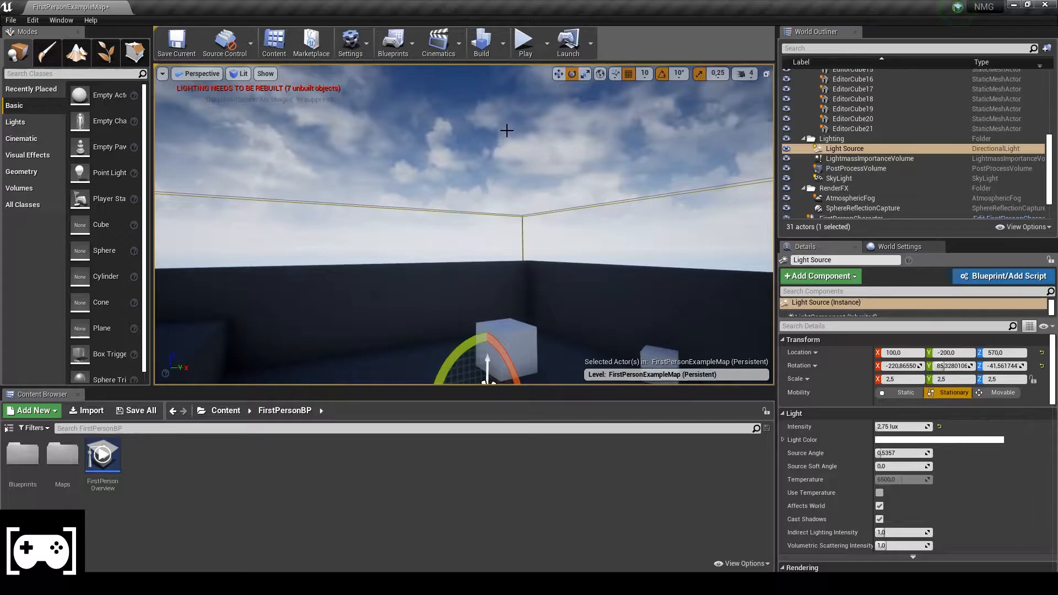
# Lower the SkySphereBlueprint's sun height below zero and rebuild the level lighting.
pyautogui.click(848, 203)
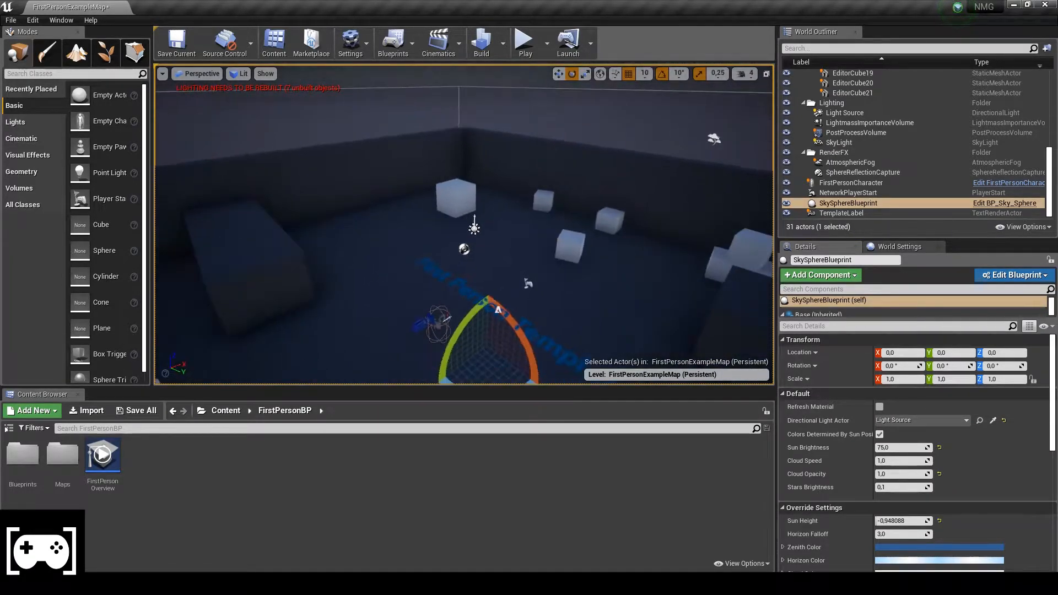
pyautogui.click(481, 42)
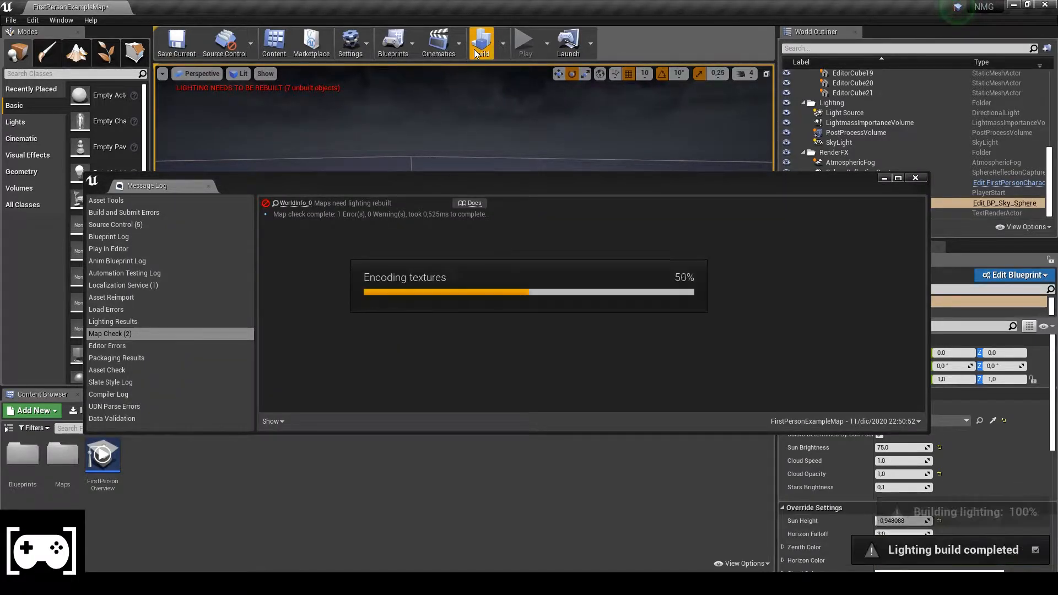
# Play and stop the darkened level, then open the FirstPersonCharacter blueprint.
pyautogui.click(523, 42)
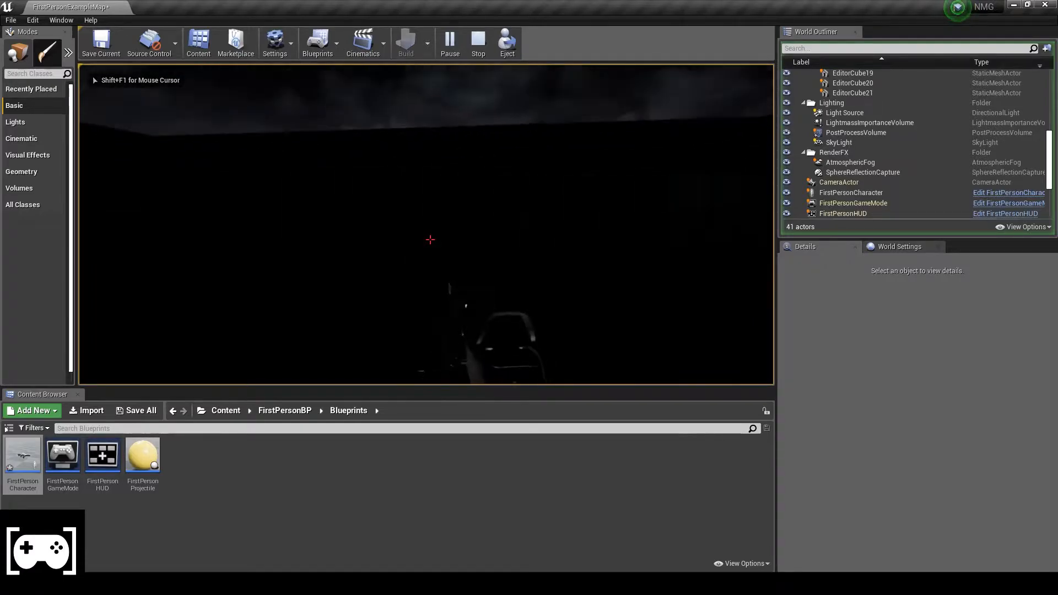
pyautogui.click(478, 40)
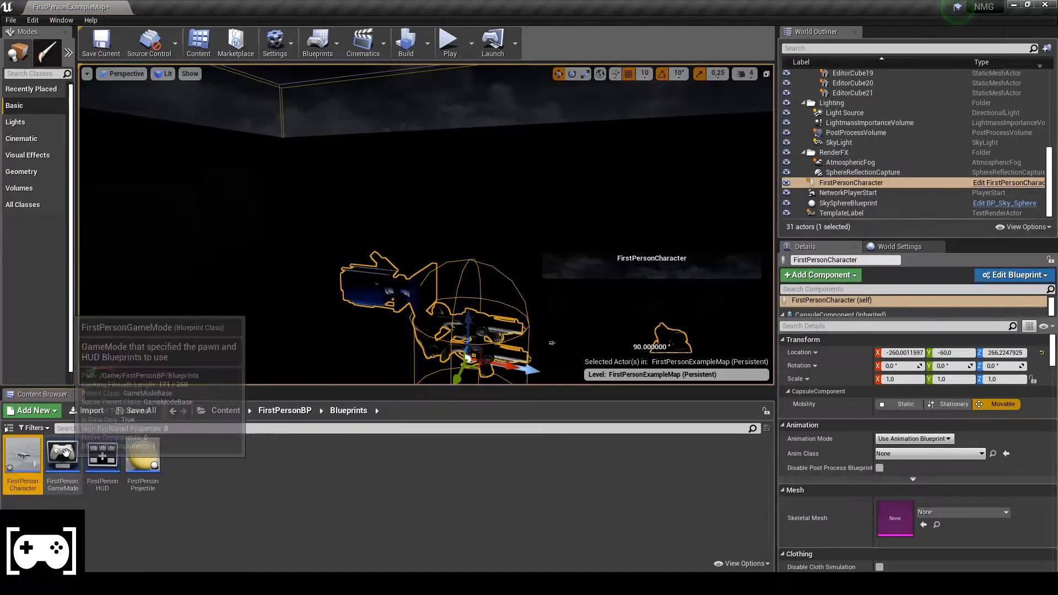
pyautogui.doubleClick(22, 456)
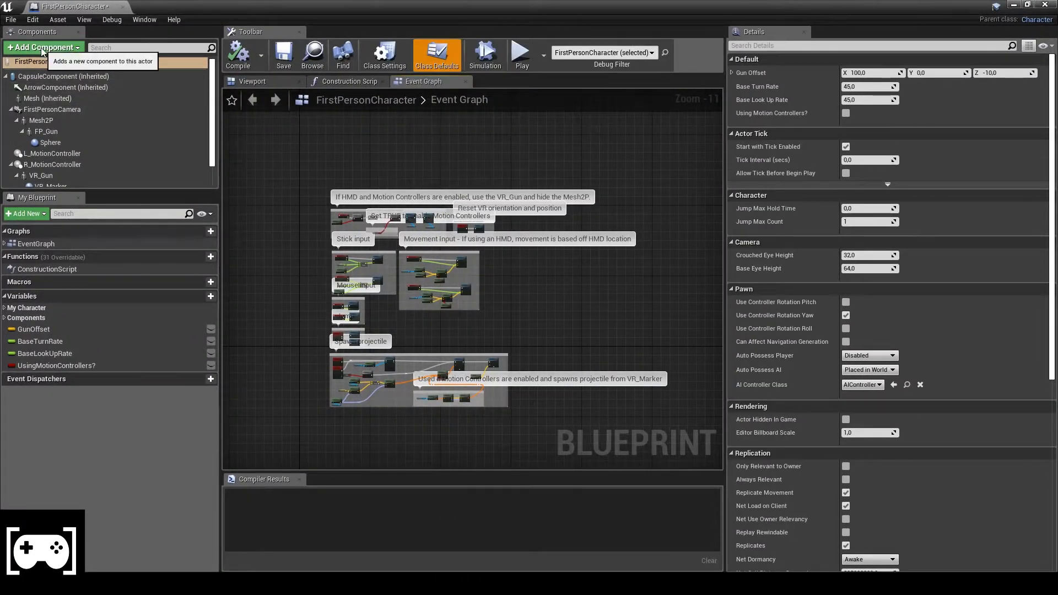
# Add a Post Process component with white balance tint -1 and exposure compensation 4.0.
pyautogui.click(42, 47)
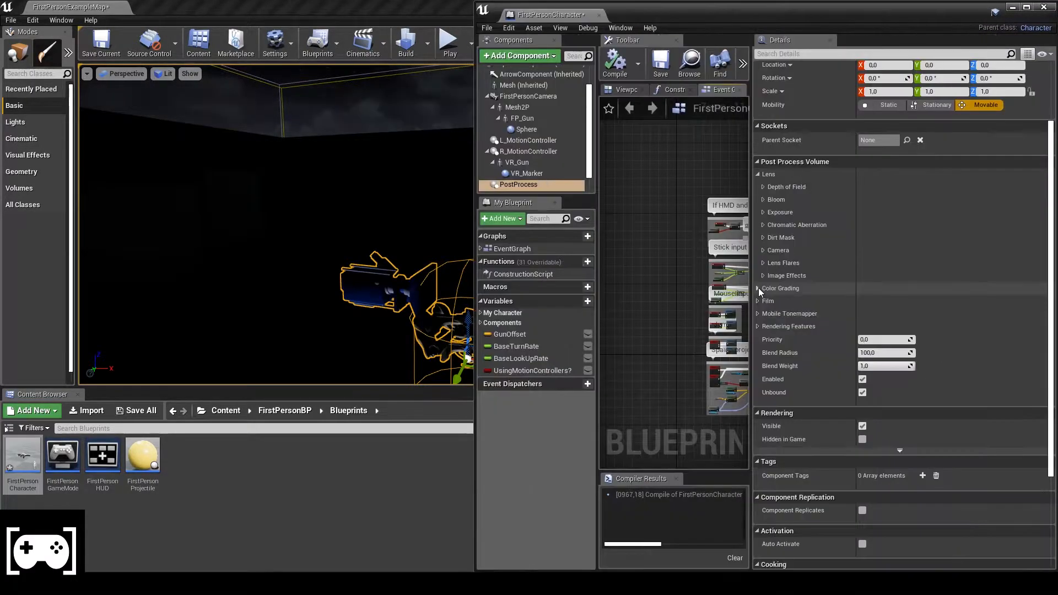
pyautogui.click(761, 288)
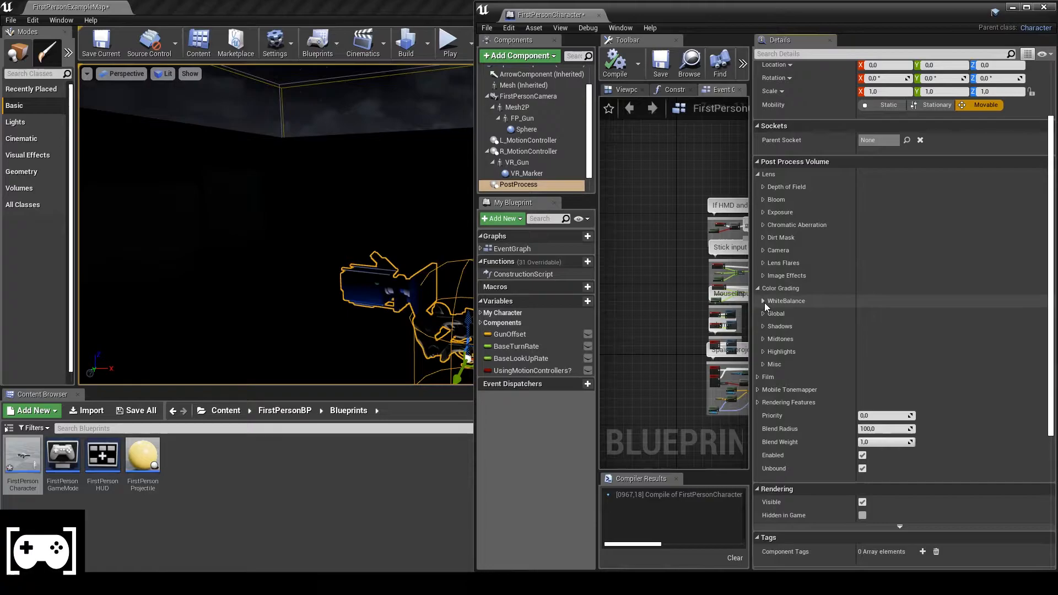
pyautogui.click(761, 300)
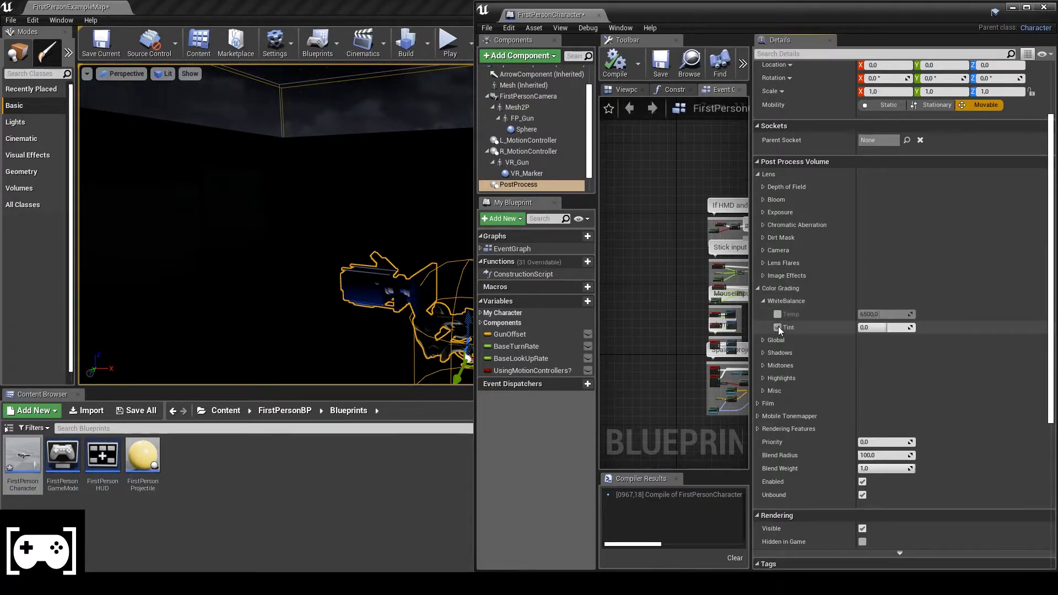
pyautogui.click(777, 327)
pyautogui.write('-1')
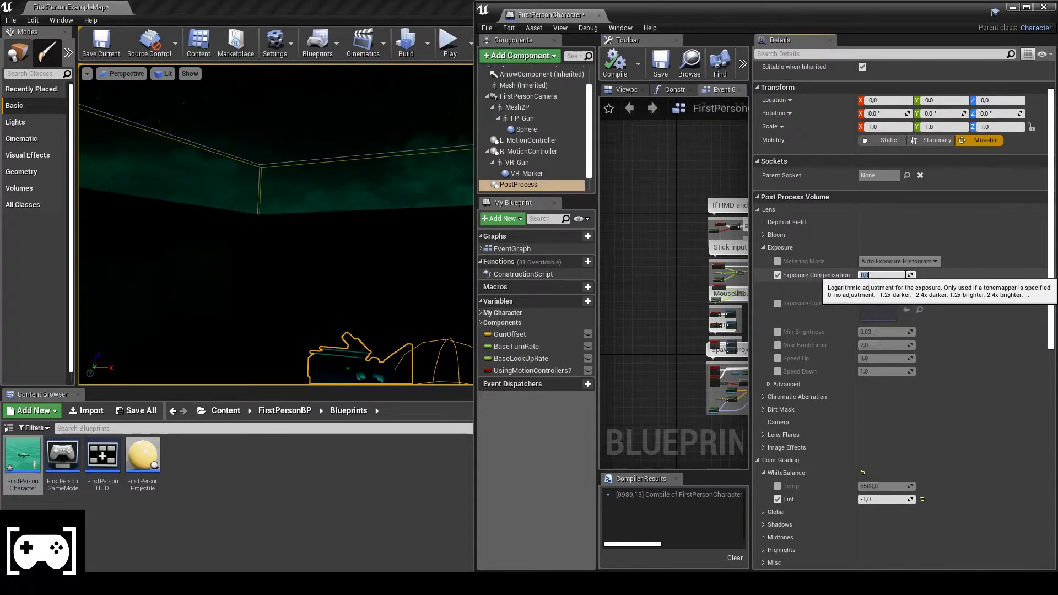
pyautogui.write('4.0')
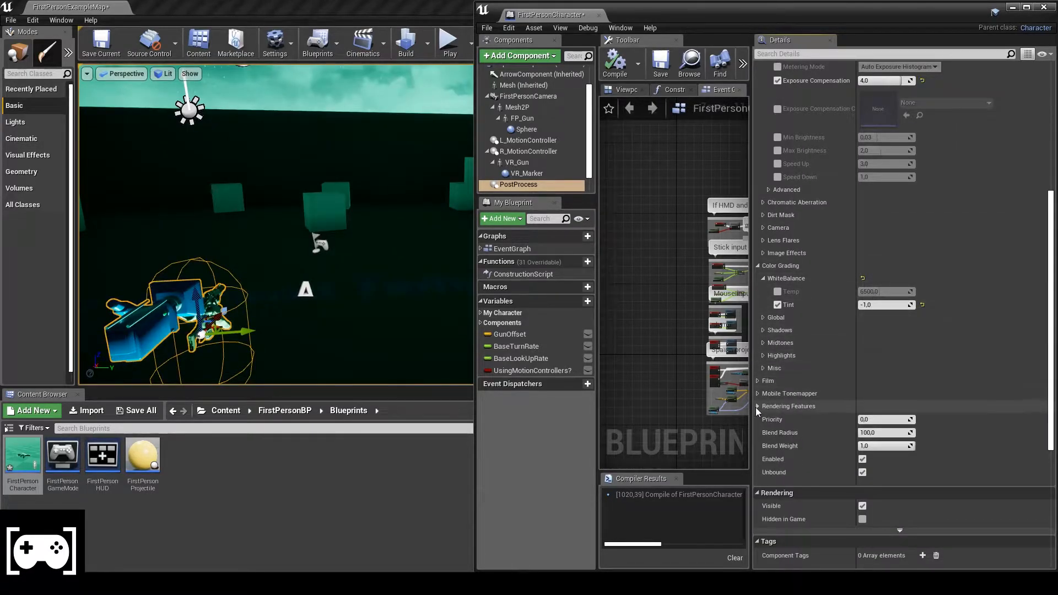
# Override the Global Illumination indirect lighting intensity to 4.0.
pyautogui.click(762, 406)
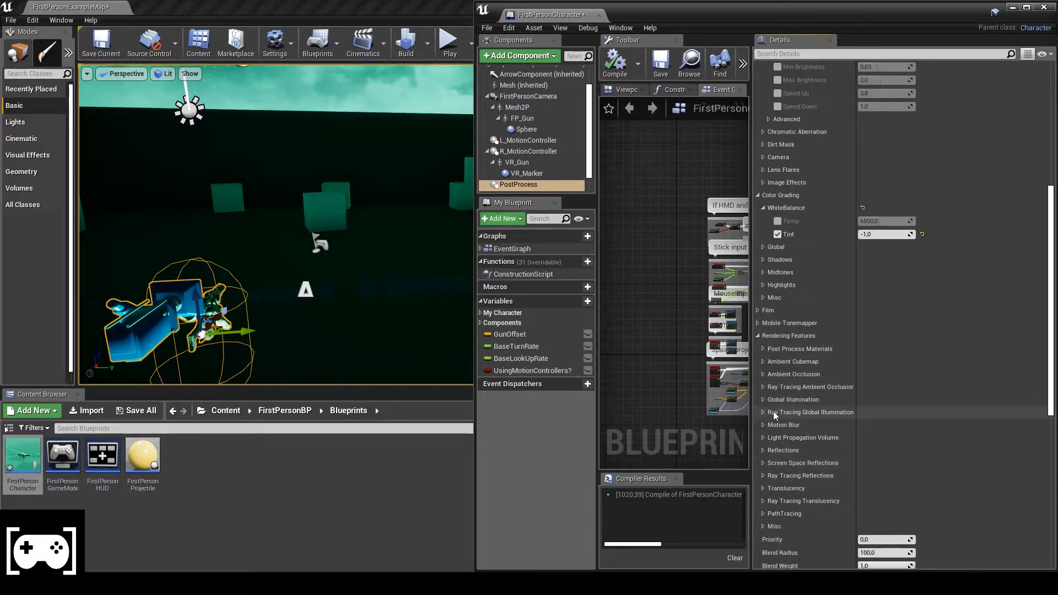
pyautogui.click(762, 399)
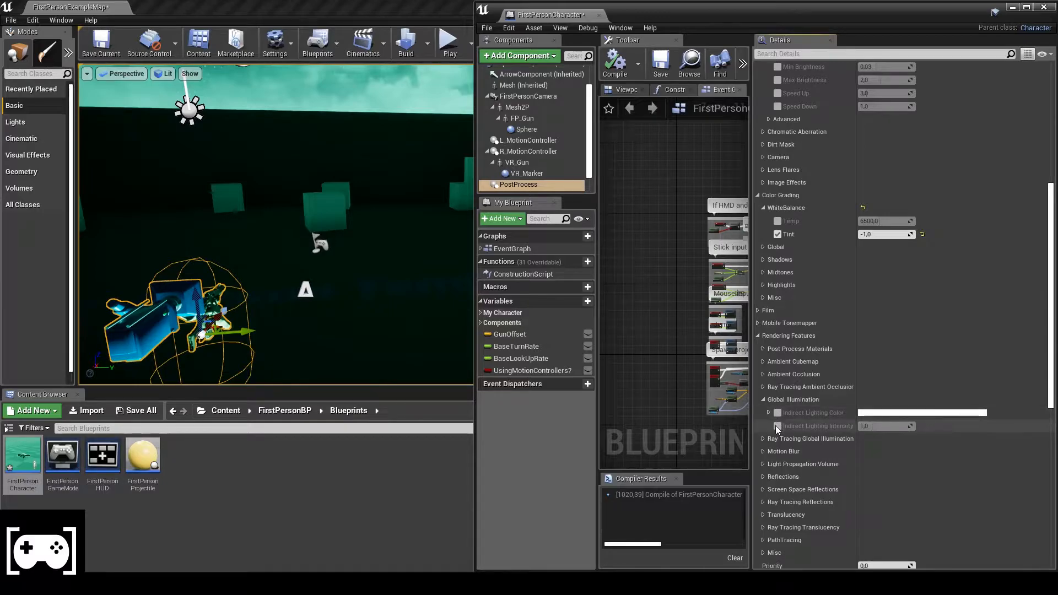
pyautogui.click(777, 426)
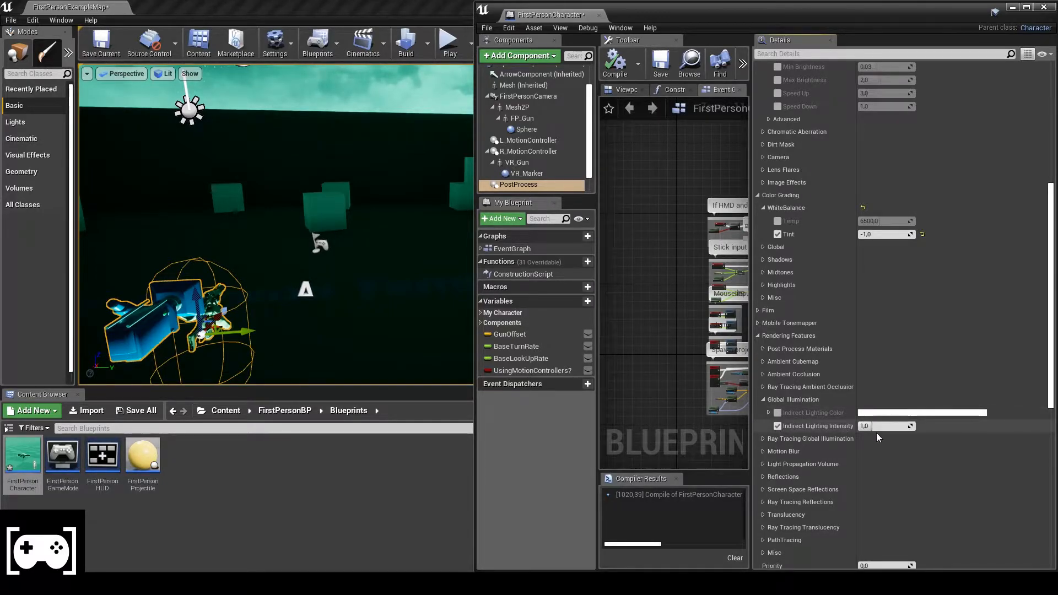
pyautogui.write('4.0')
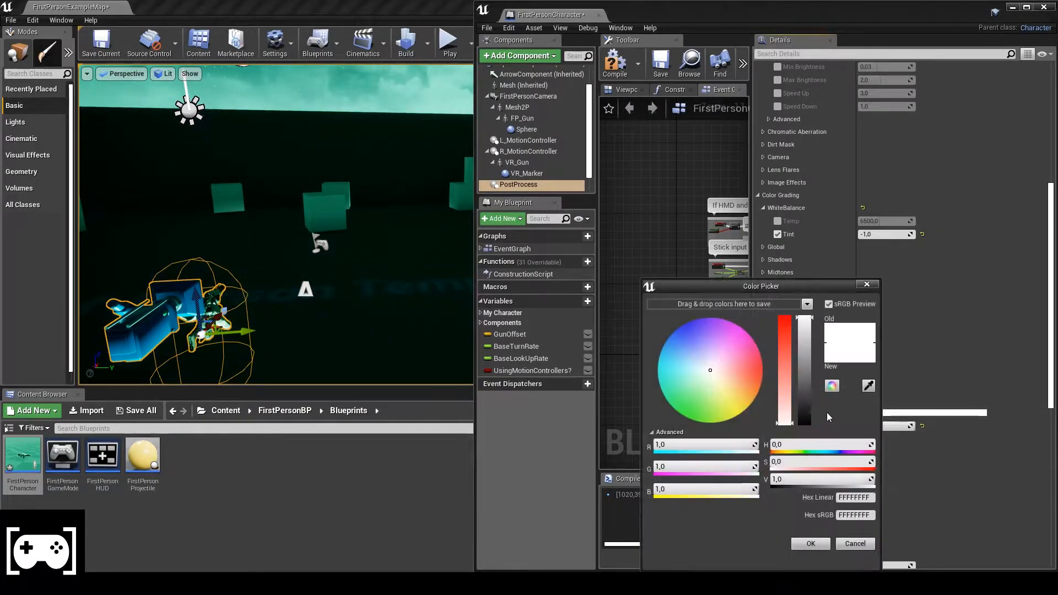
# Set the indirect lighting colour to a darkened green and resize the blueprint window.
pyautogui.click(673, 407)
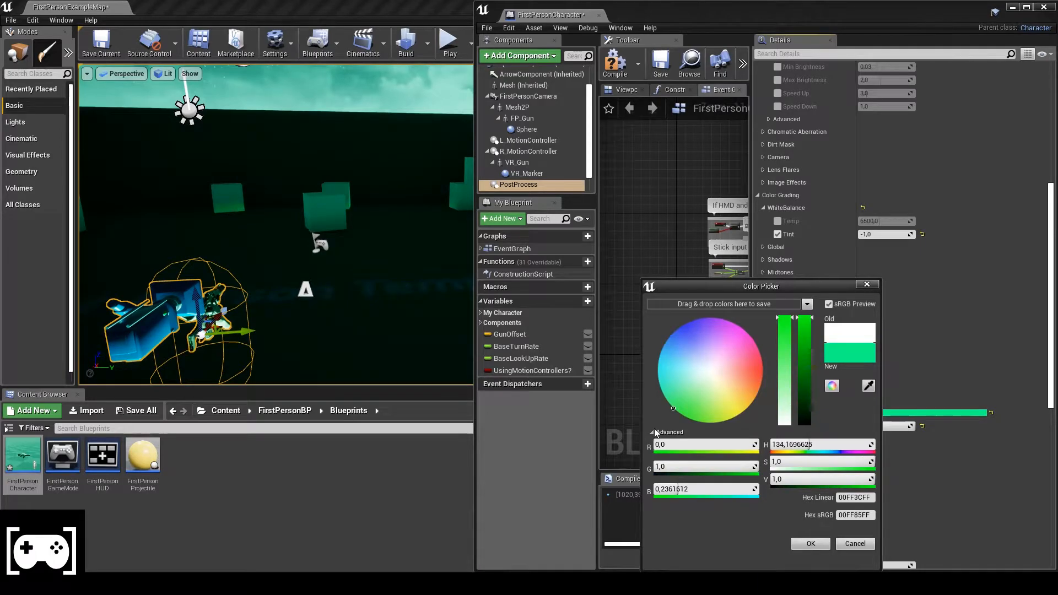
pyautogui.click(671, 406)
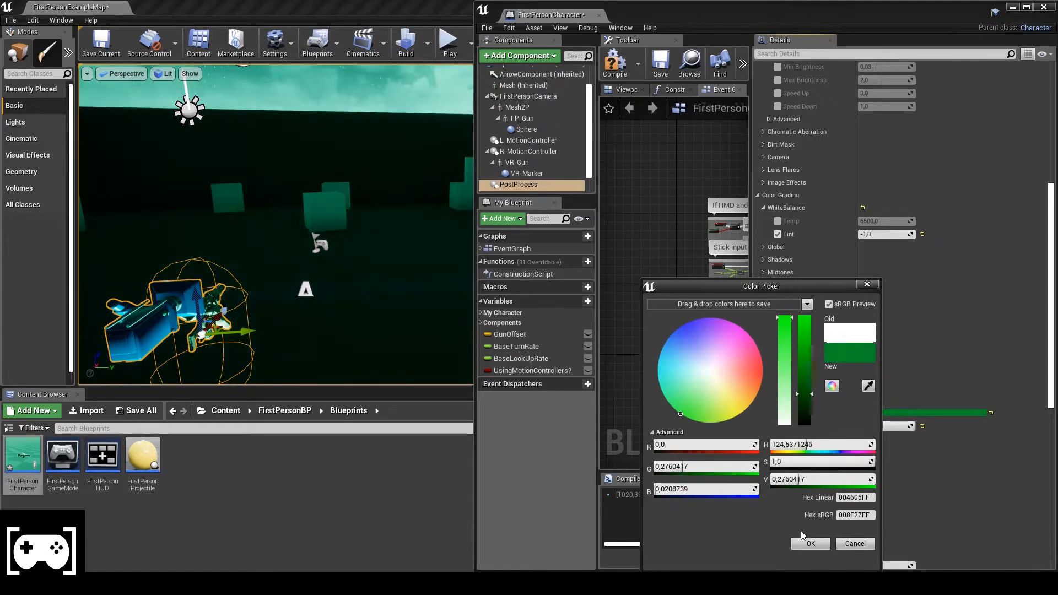
pyautogui.click(809, 543)
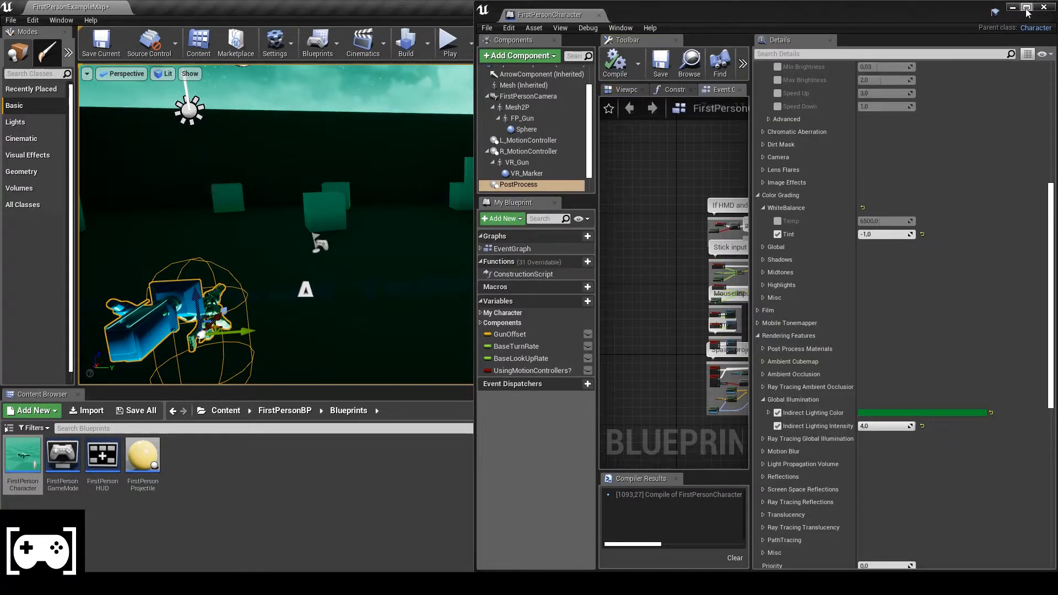
pyautogui.click(448, 42)
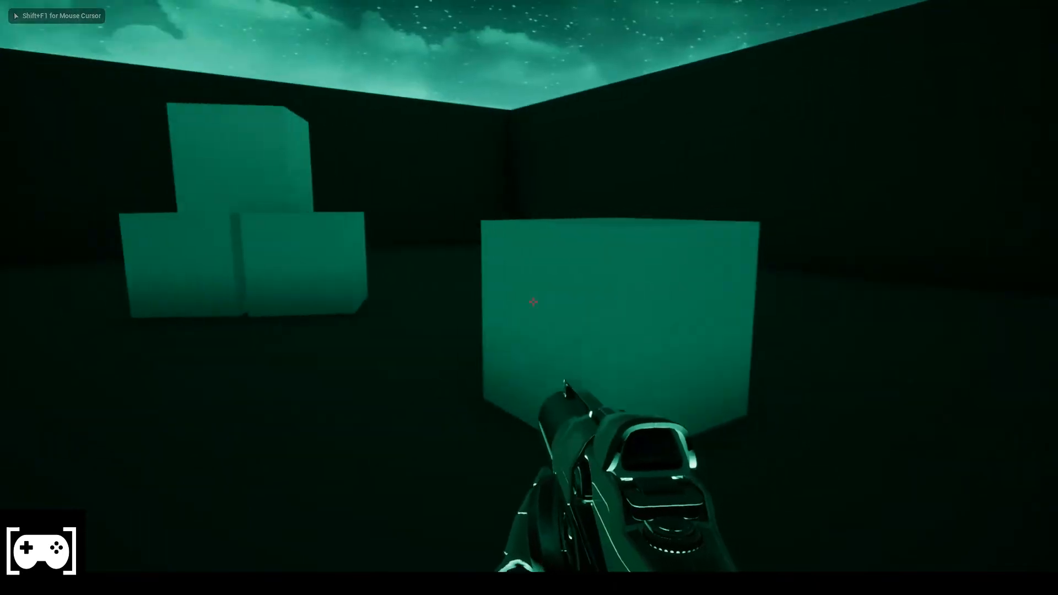
pyautogui.moveTo(529, 297)
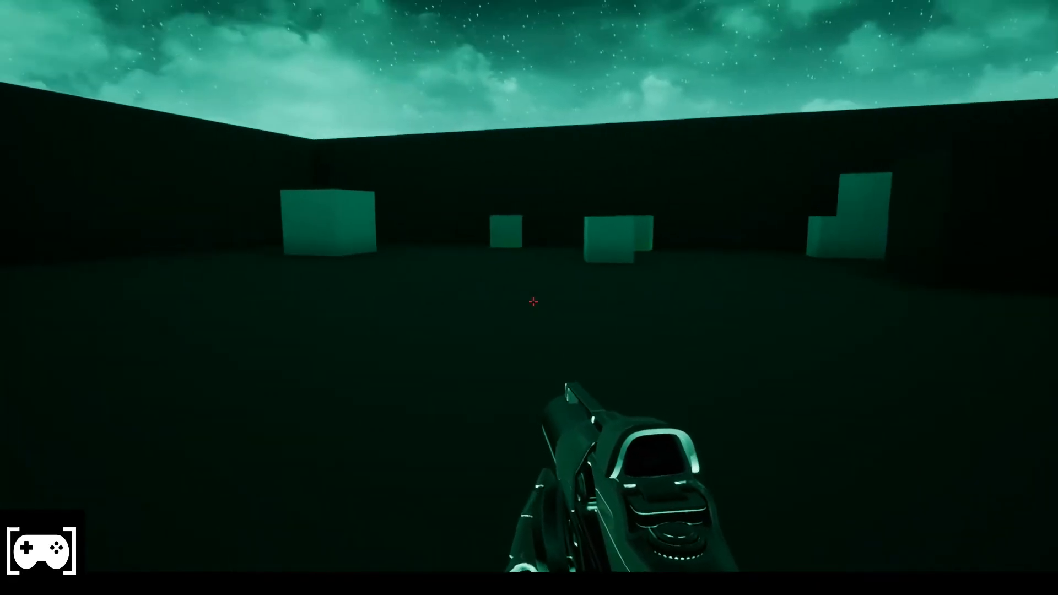
pyautogui.moveTo(528, 300)
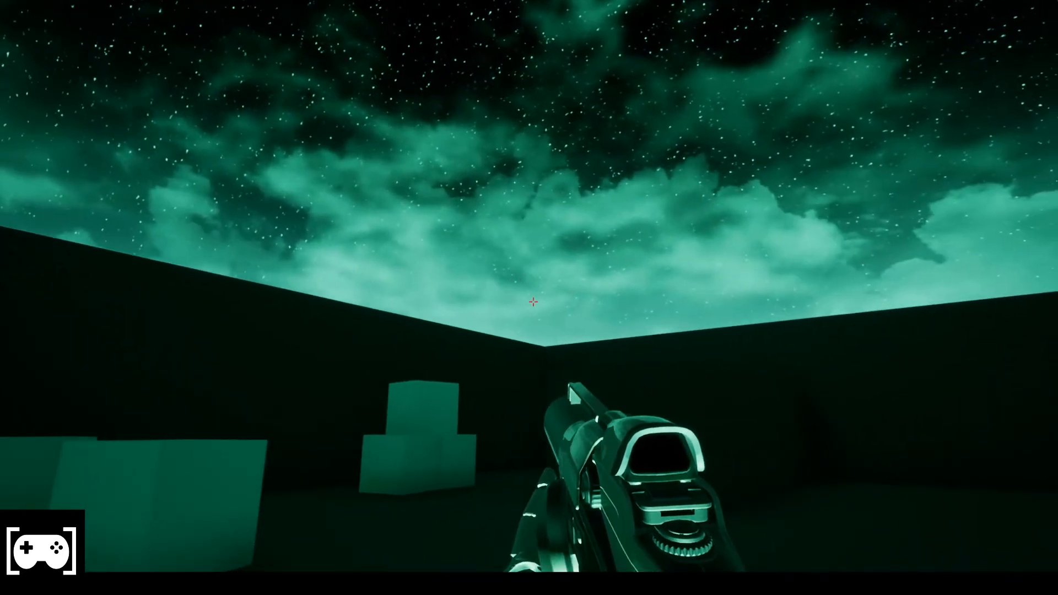
pyautogui.moveTo(529, 301)
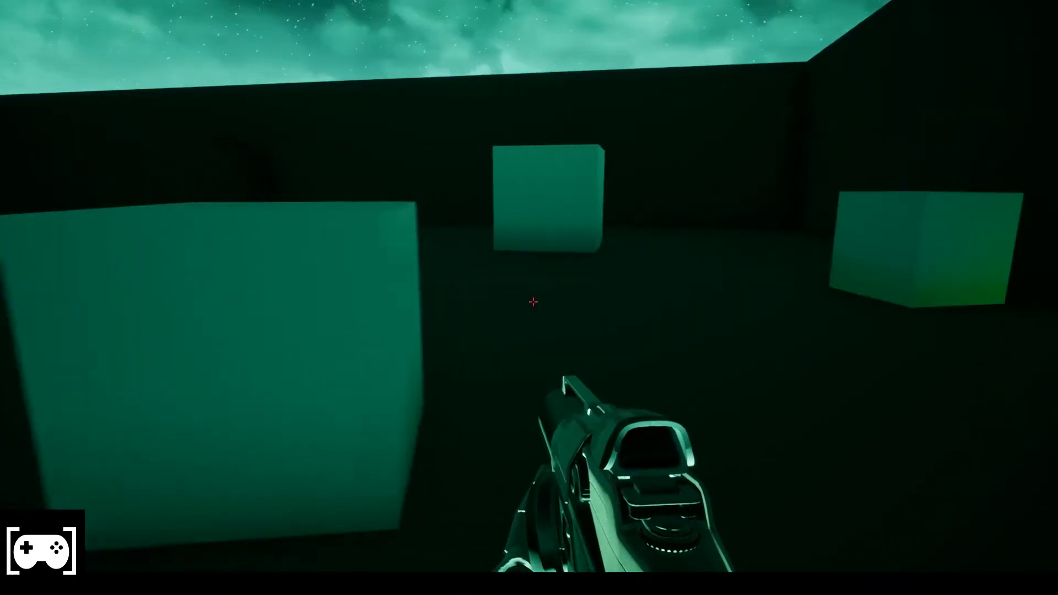
pyautogui.moveTo(529, 298)
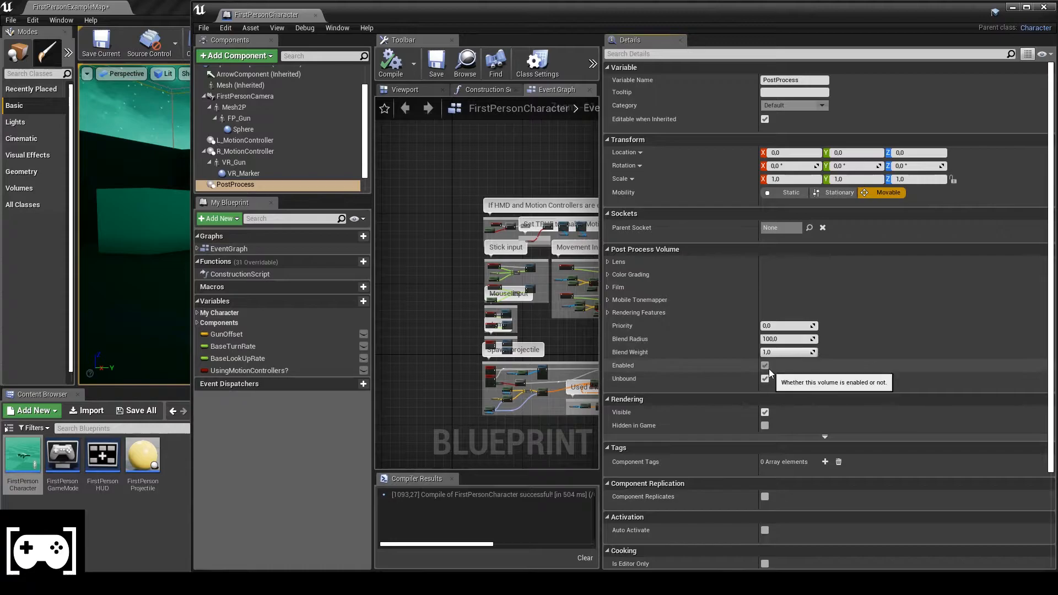
pyautogui.moveTo(685, 375)
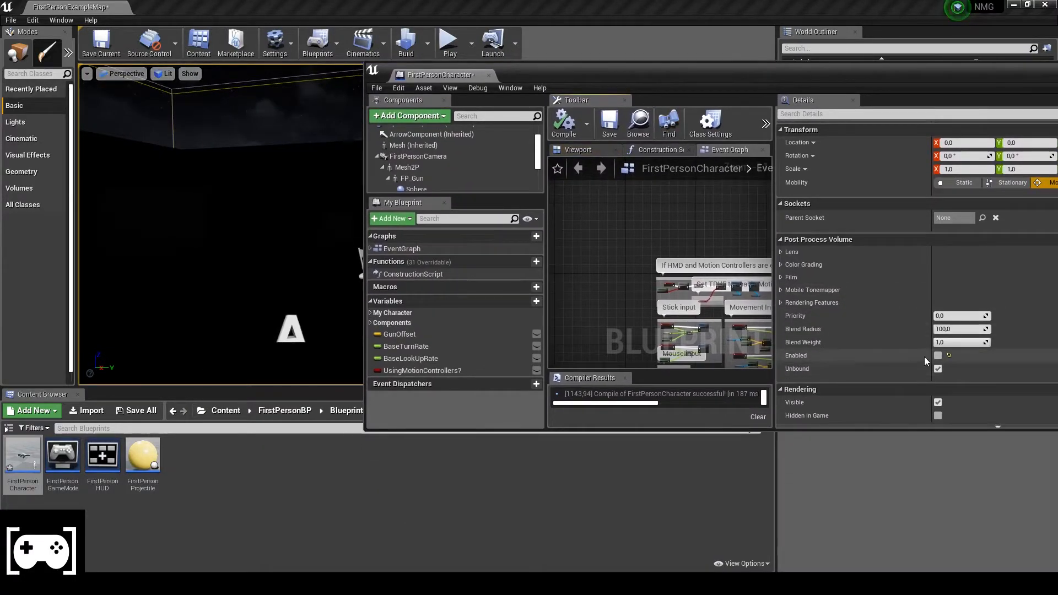
pyautogui.moveTo(937, 356)
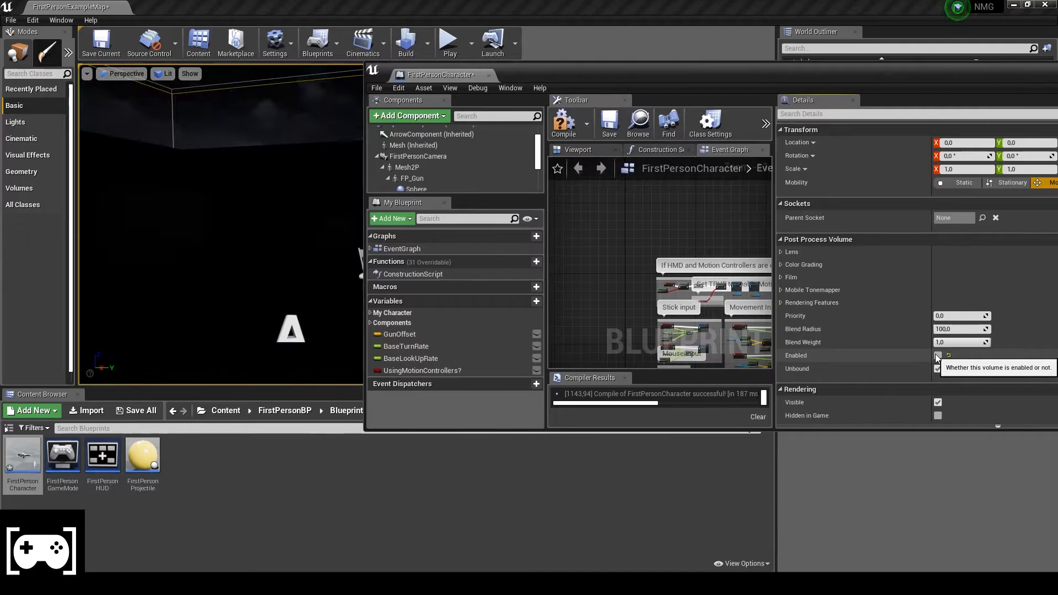
# Uncheck Enabled on the PostProcess component and maximize the blueprint editor.
pyautogui.click(937, 369)
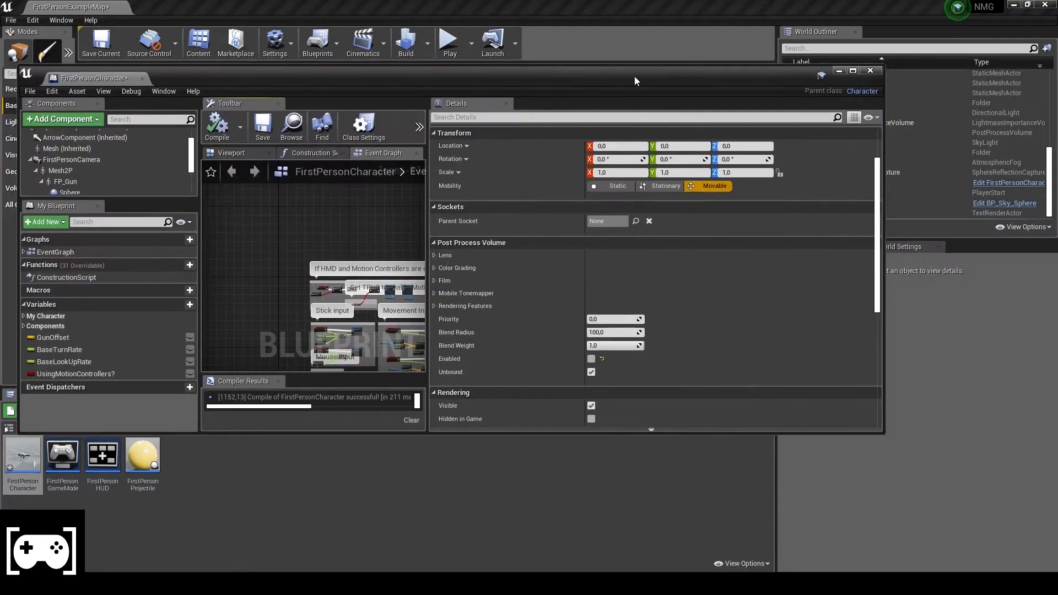
pyautogui.click(852, 70)
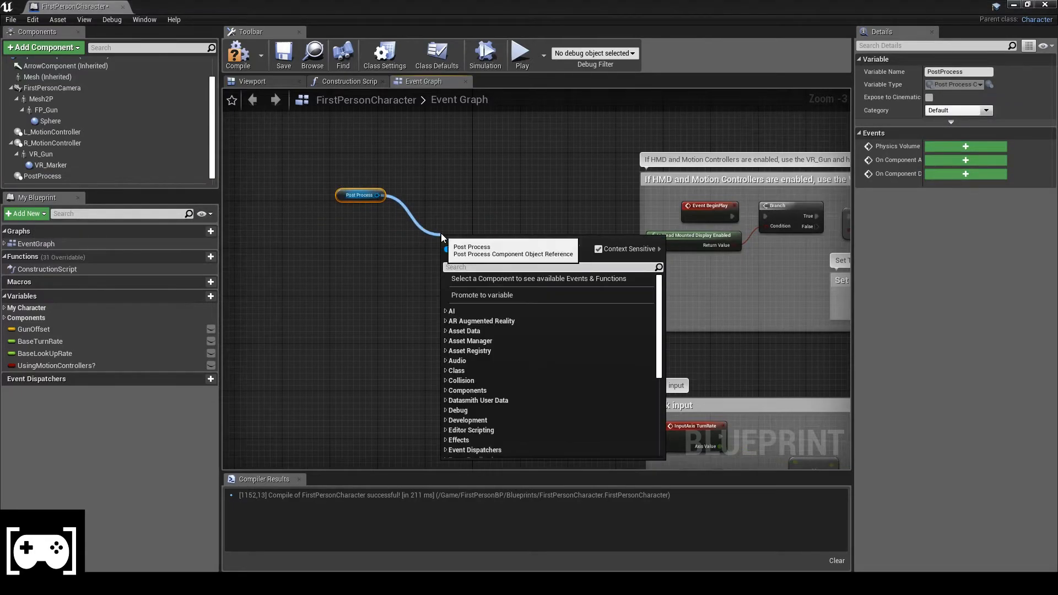
# Add a Post Process 'Set Enabled' node from the PostProcess variable.
pyautogui.write('SET')
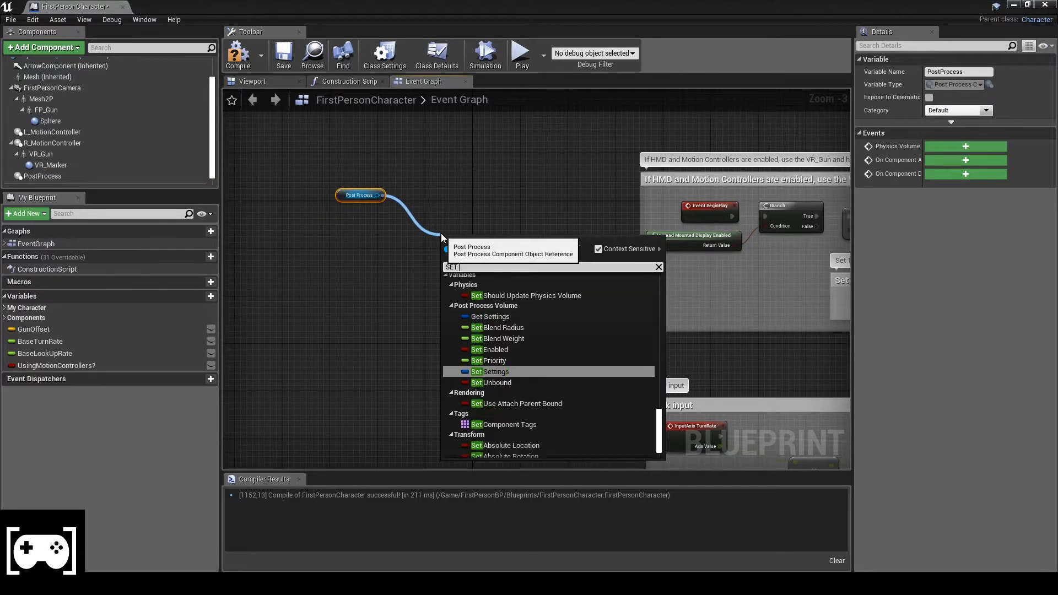
pyautogui.write('ENA')
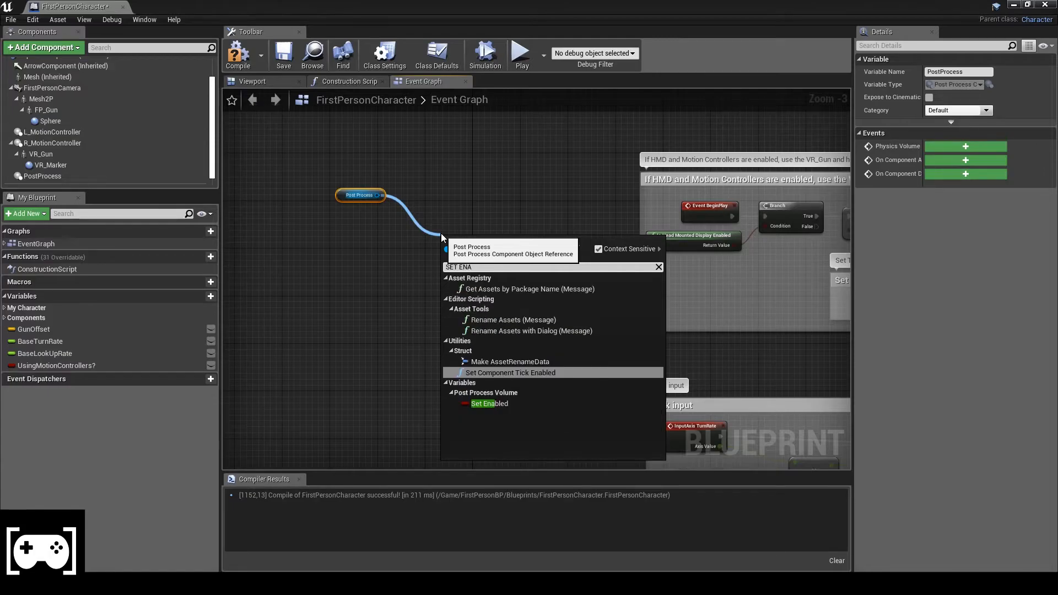
pyautogui.click(489, 402)
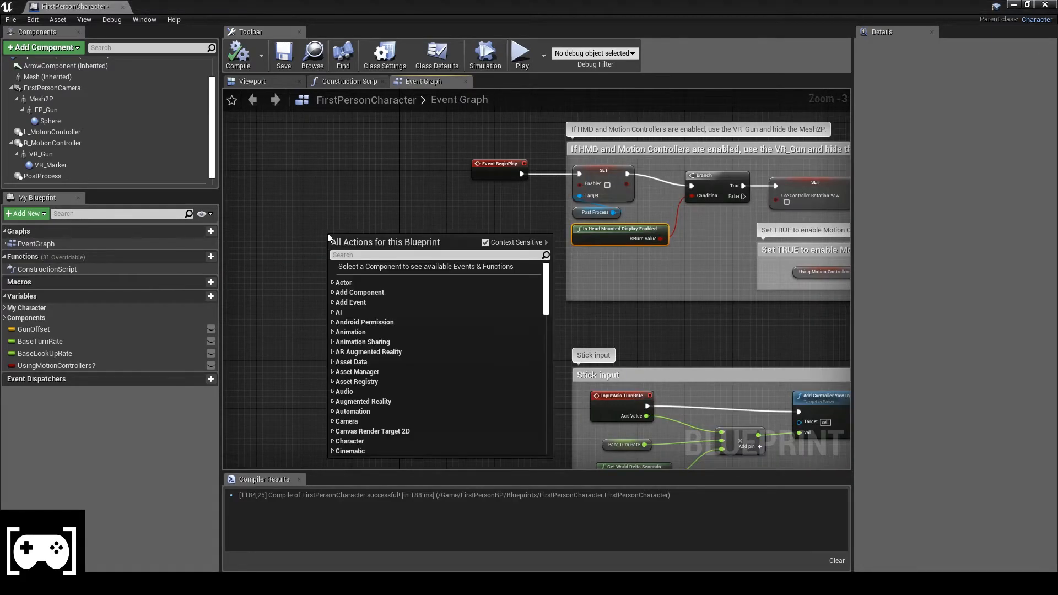
# Add the M keyboard event node found by searching 'M key'.
pyautogui.write('M')
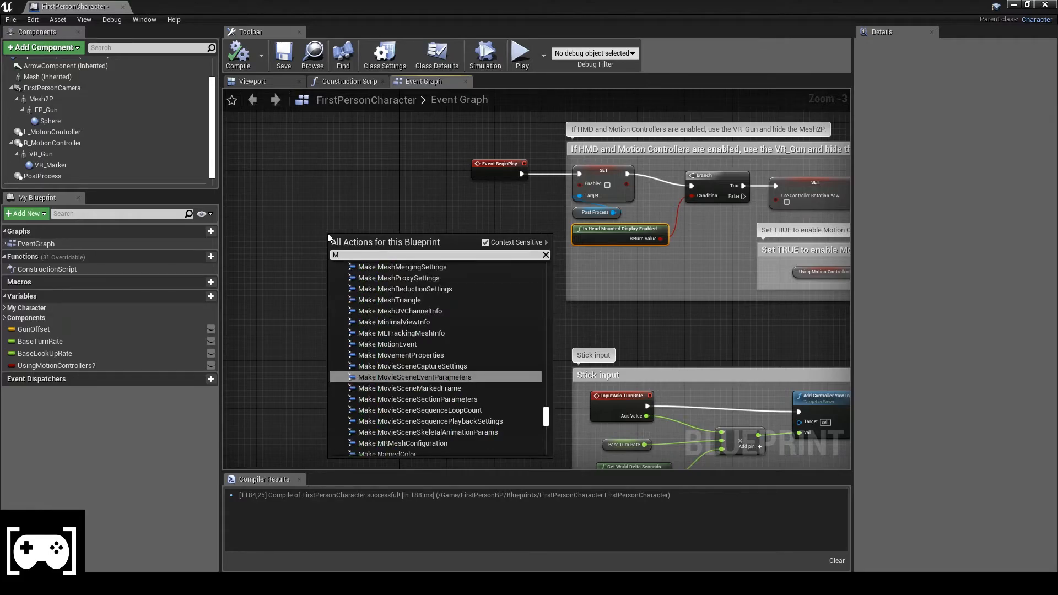
pyautogui.write('KEY')
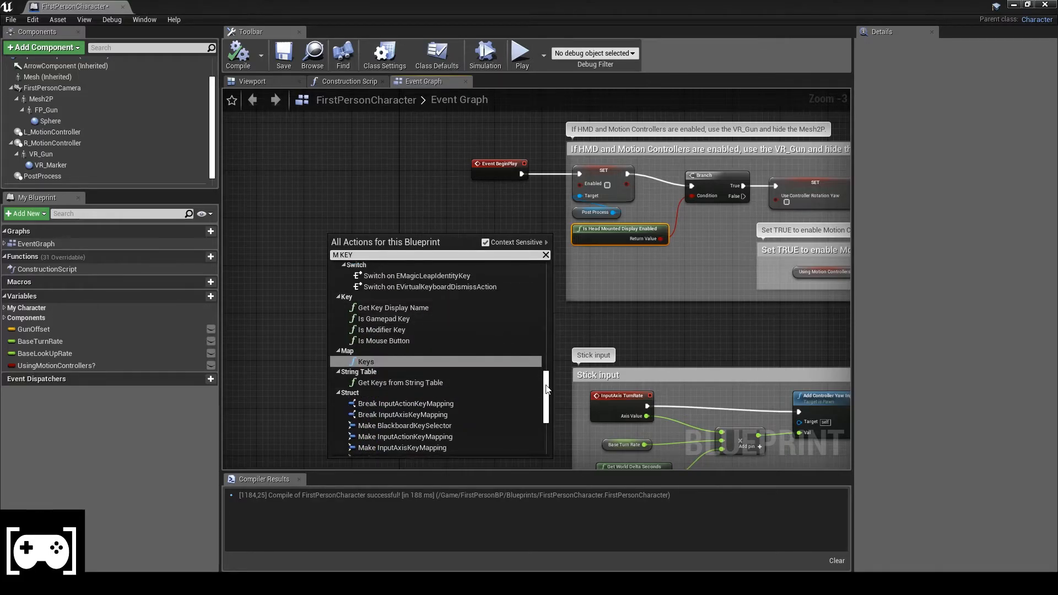
pyautogui.scroll(-3)
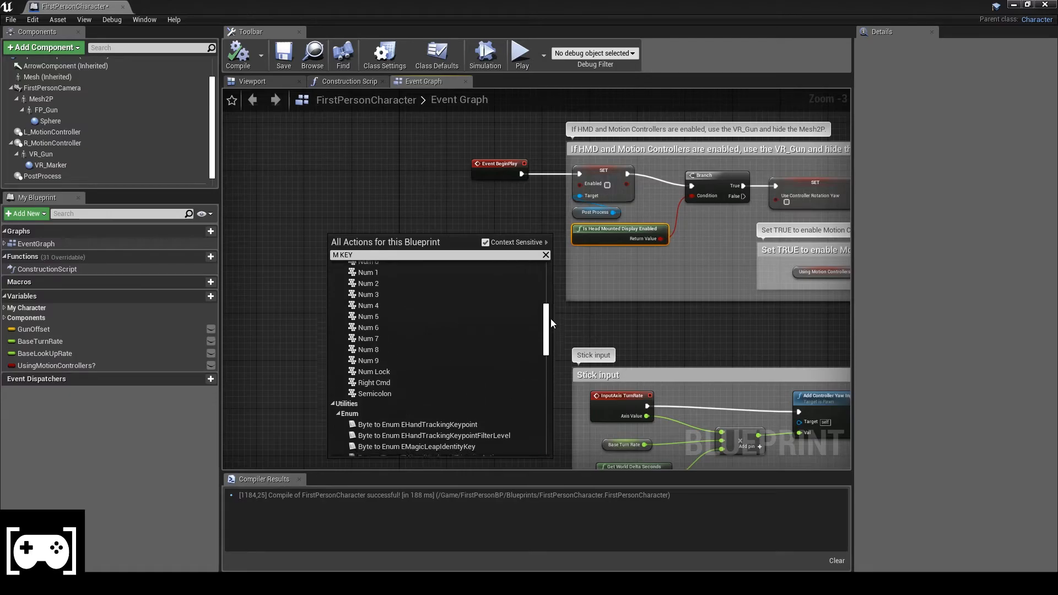
pyautogui.scroll(3)
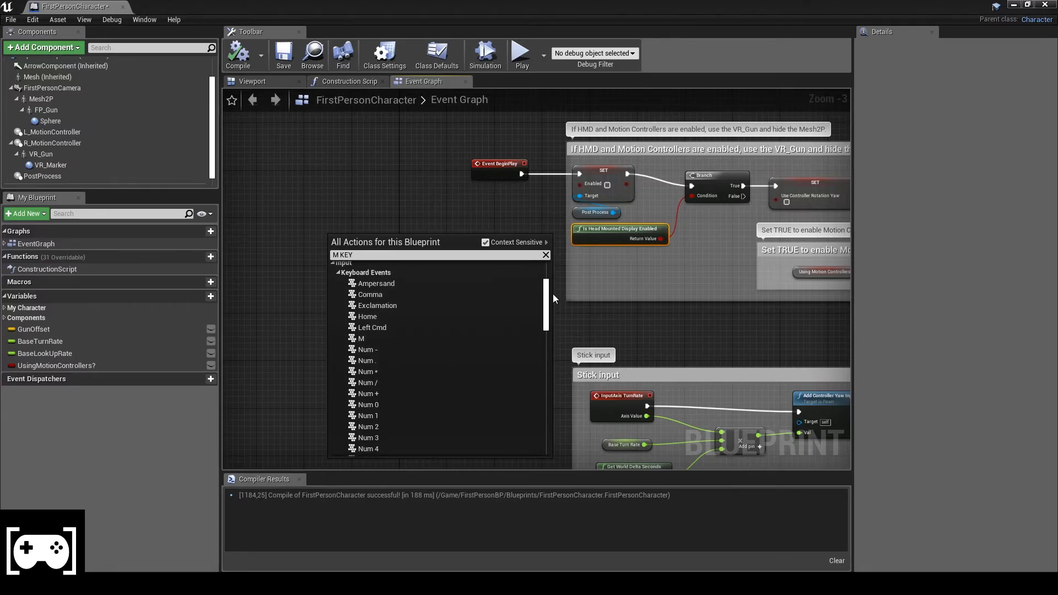
pyautogui.click(360, 338)
pyautogui.write('FLI')
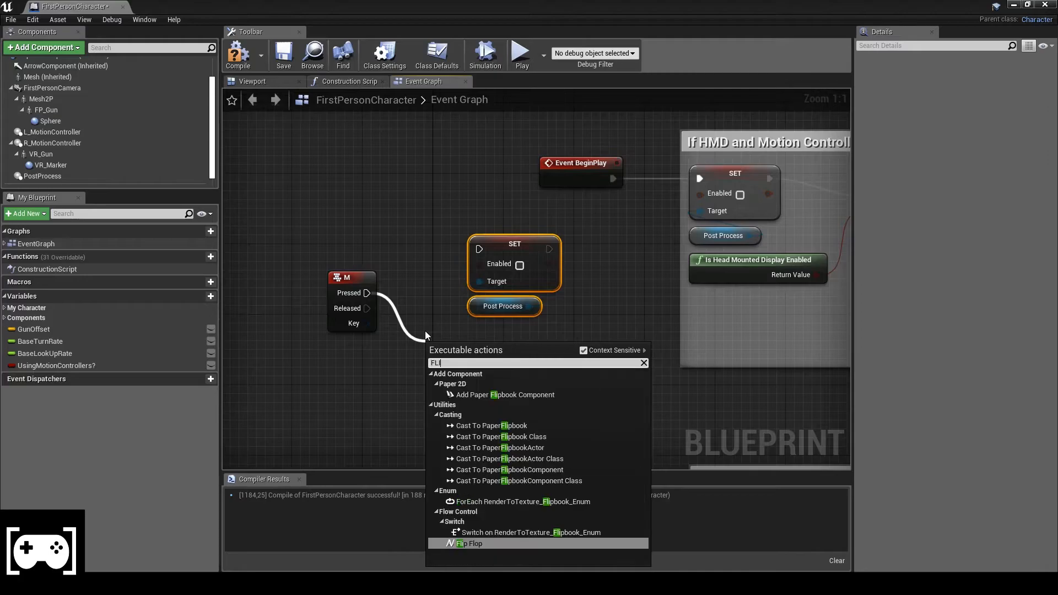
# Connect the M key's Pressed pin to a new Flip Flop node.
pyautogui.click(468, 543)
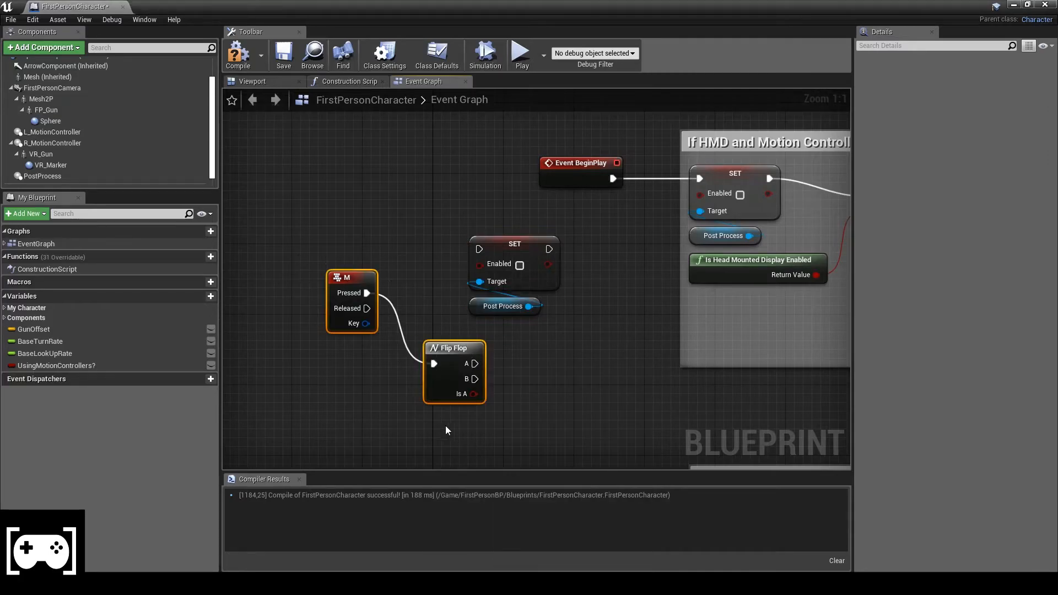
pyautogui.scroll(-3)
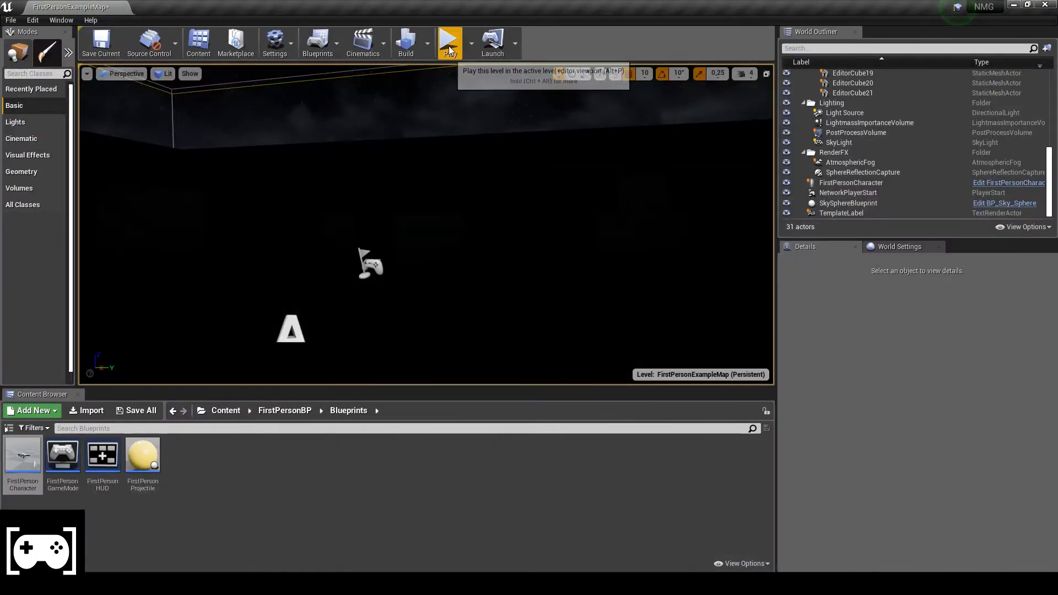
# Start a play-test and click into the viewport to take input control.
pyautogui.click(448, 42)
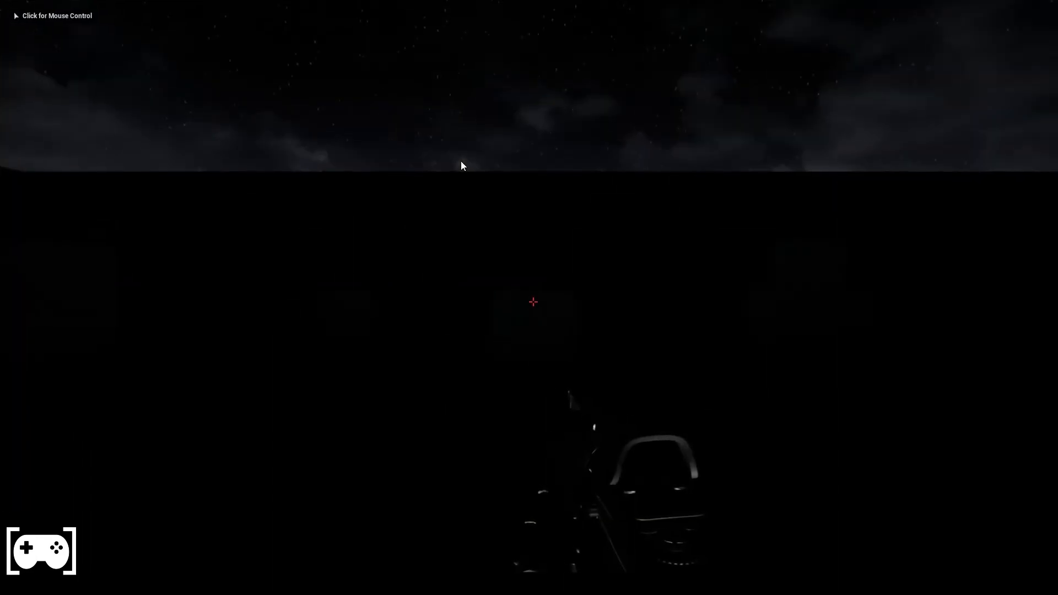
pyautogui.click(463, 166)
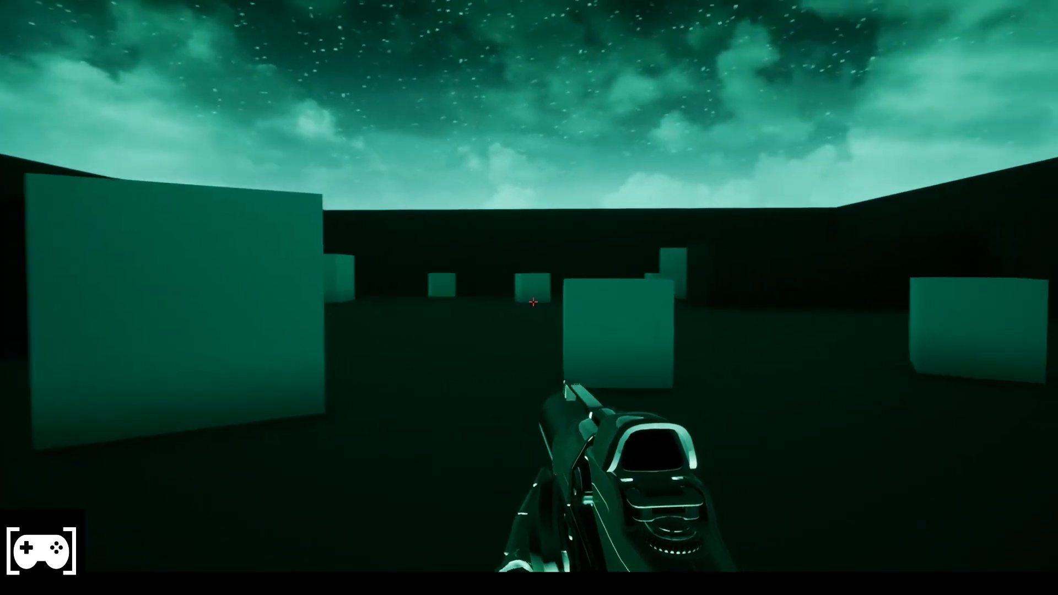
pyautogui.moveTo(529, 303)
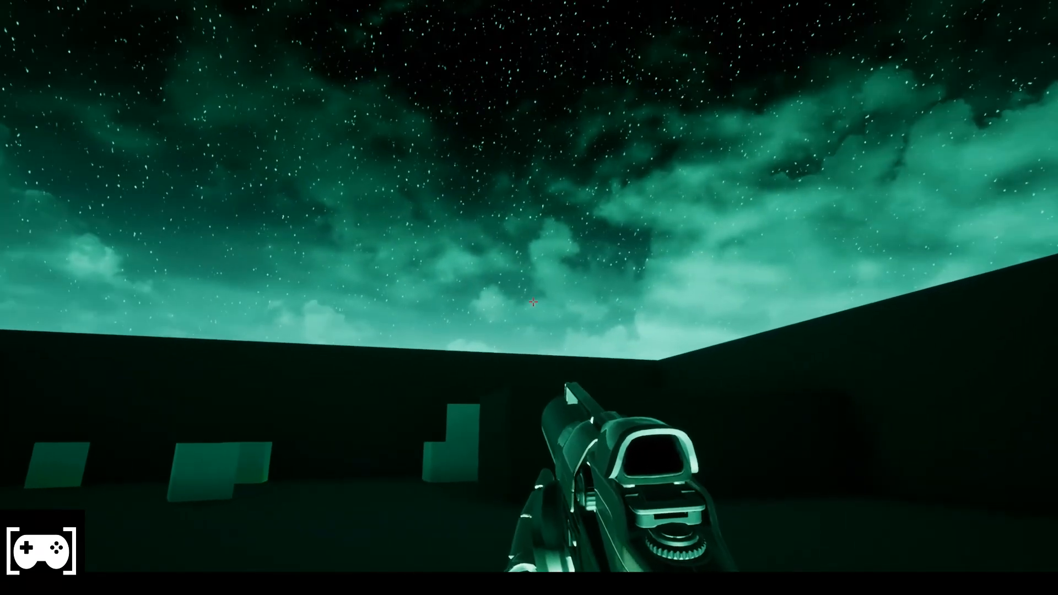